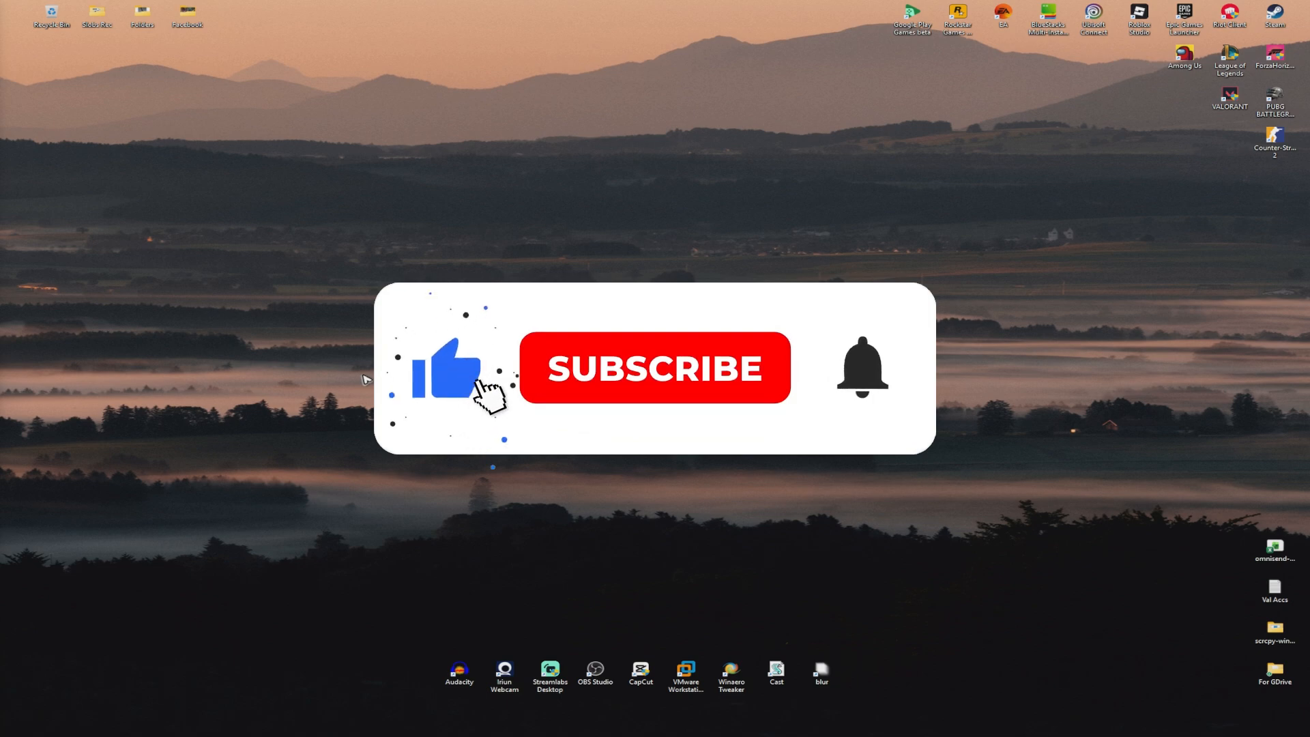
Step: Launch Task Manager from the taskbar's right-click shortcut list
{"action": "left_click", "coordinate": [654, 367]}
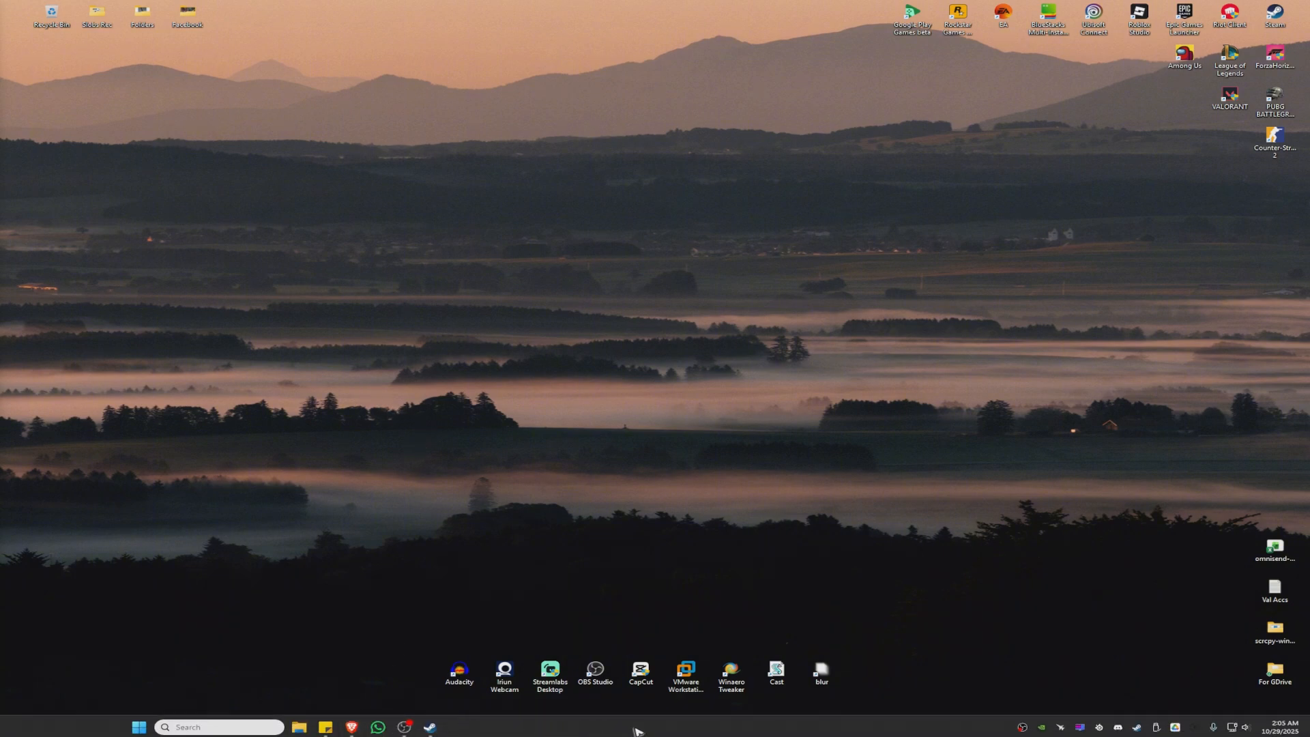
{"action": "right_click", "coordinate": [685, 729]}
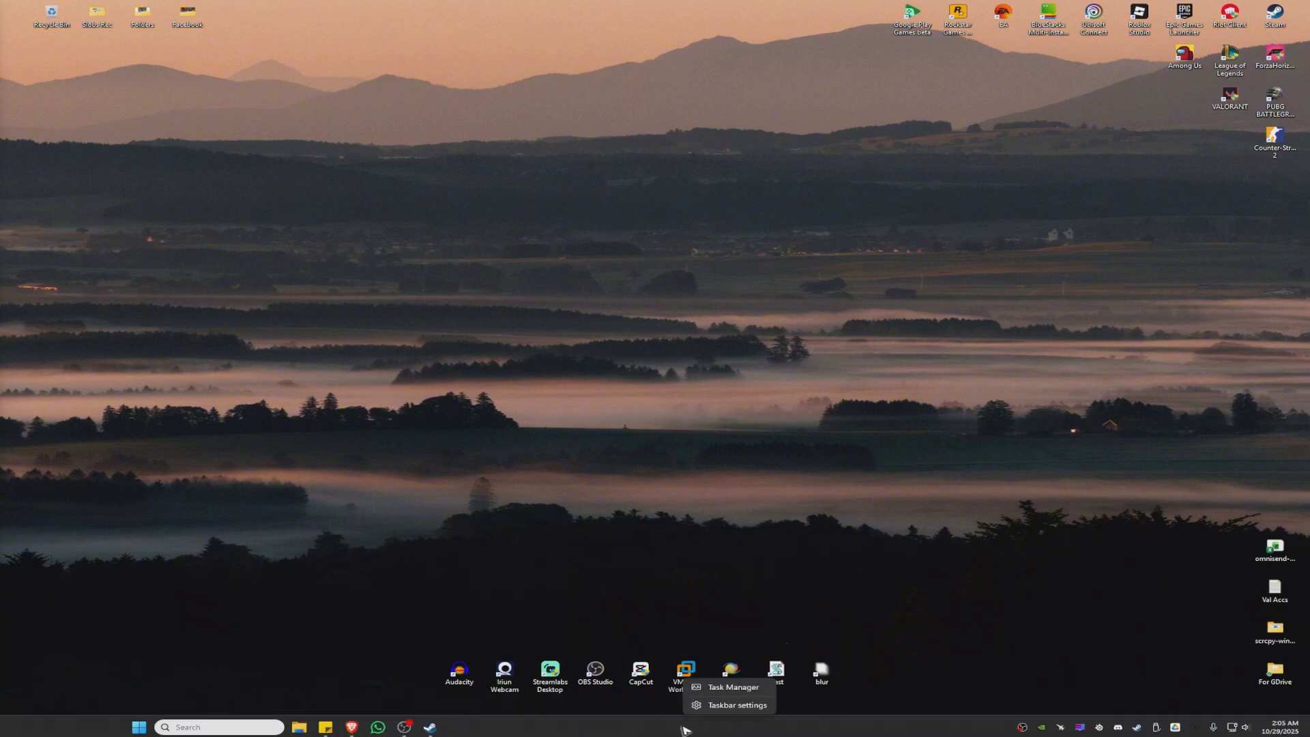
{"action": "mouse_move", "coordinate": [733, 687]}
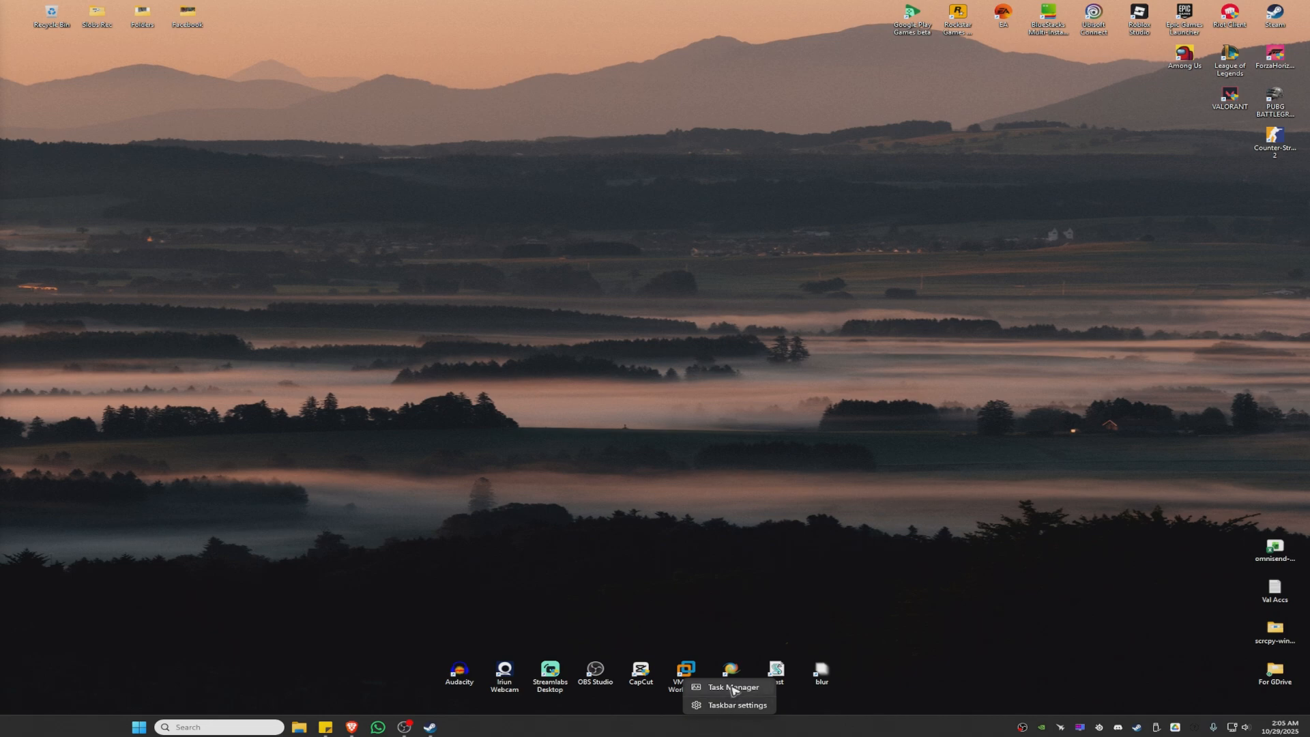
{"action": "left_click", "coordinate": [733, 687]}
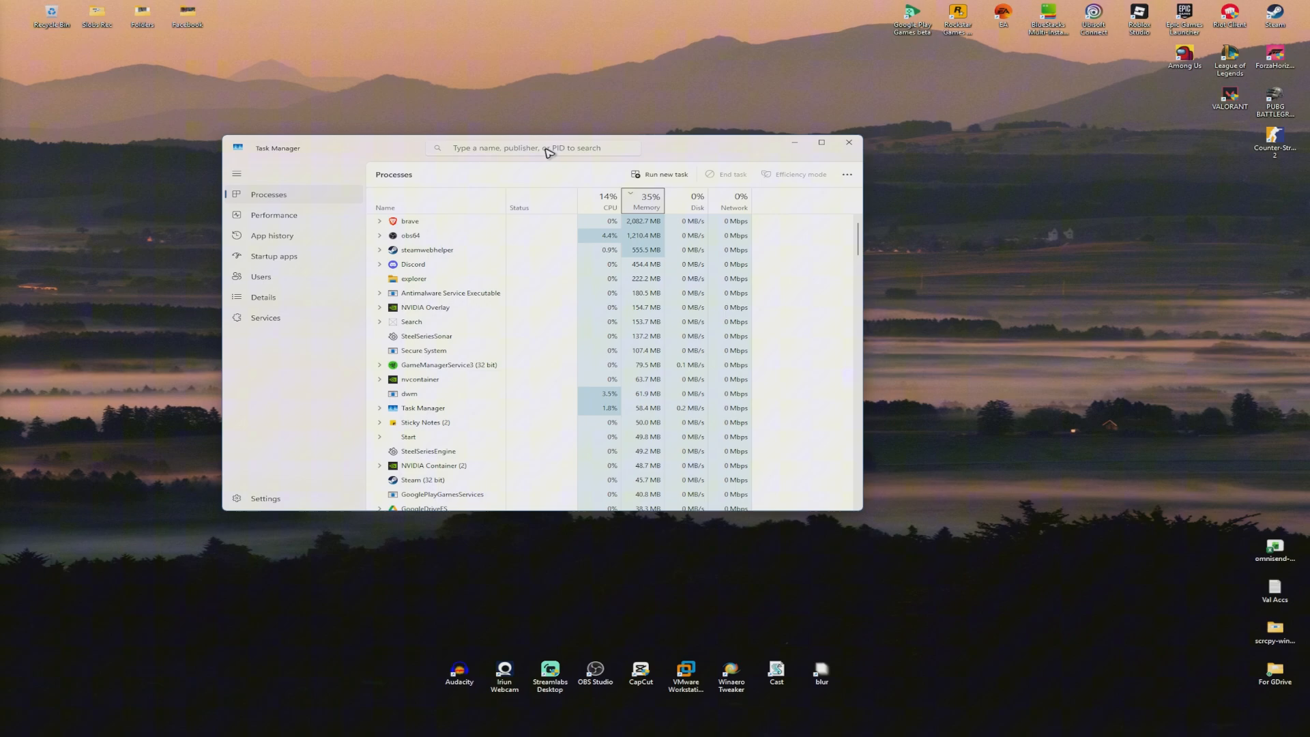
Step: Search for discord, end the Discord process, and close Task Manager
{"action": "type", "text": "disocr"}
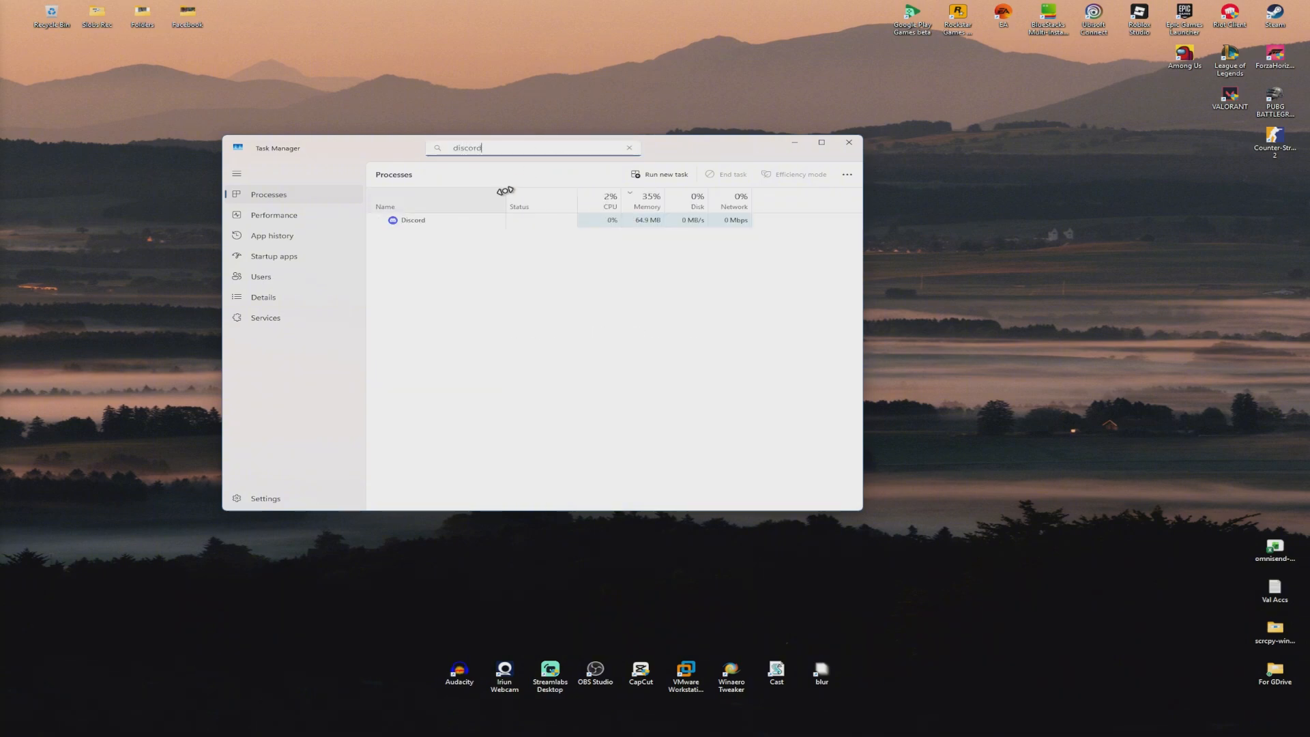
{"action": "right_click", "coordinate": [412, 220]}
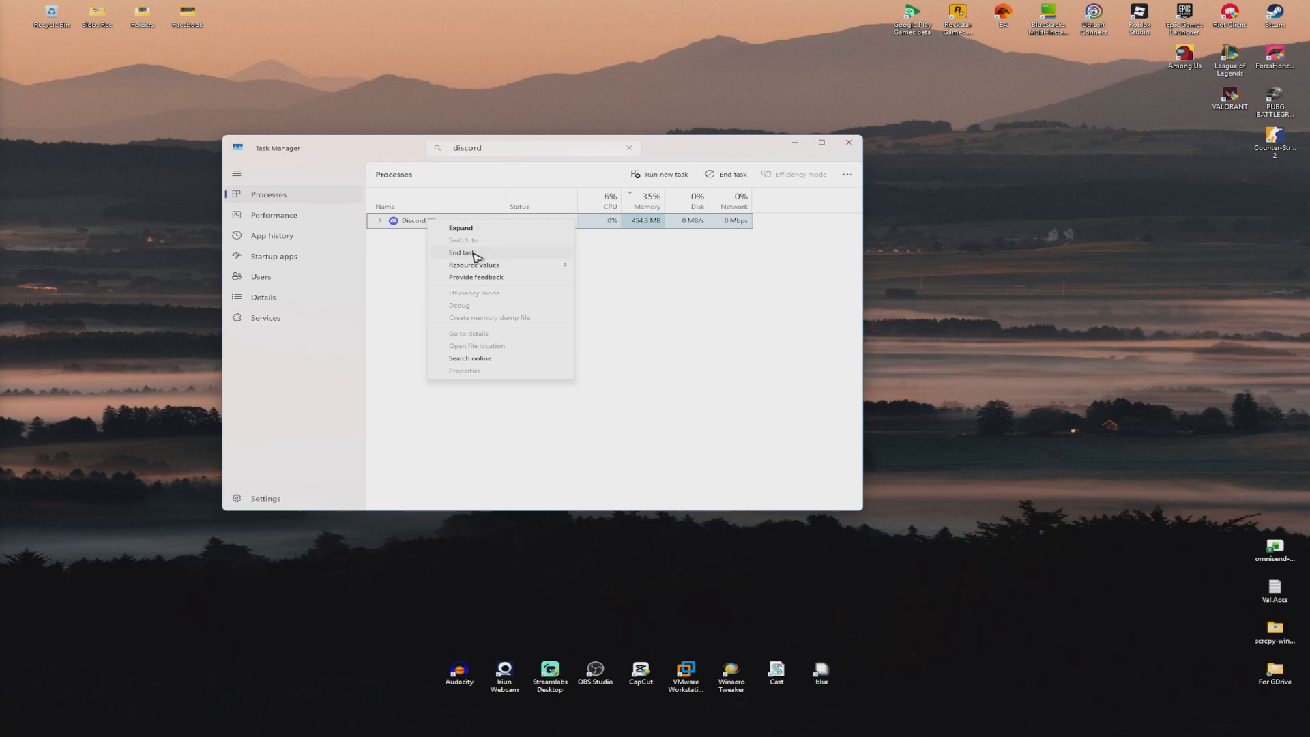
{"action": "left_click", "coordinate": [461, 253]}
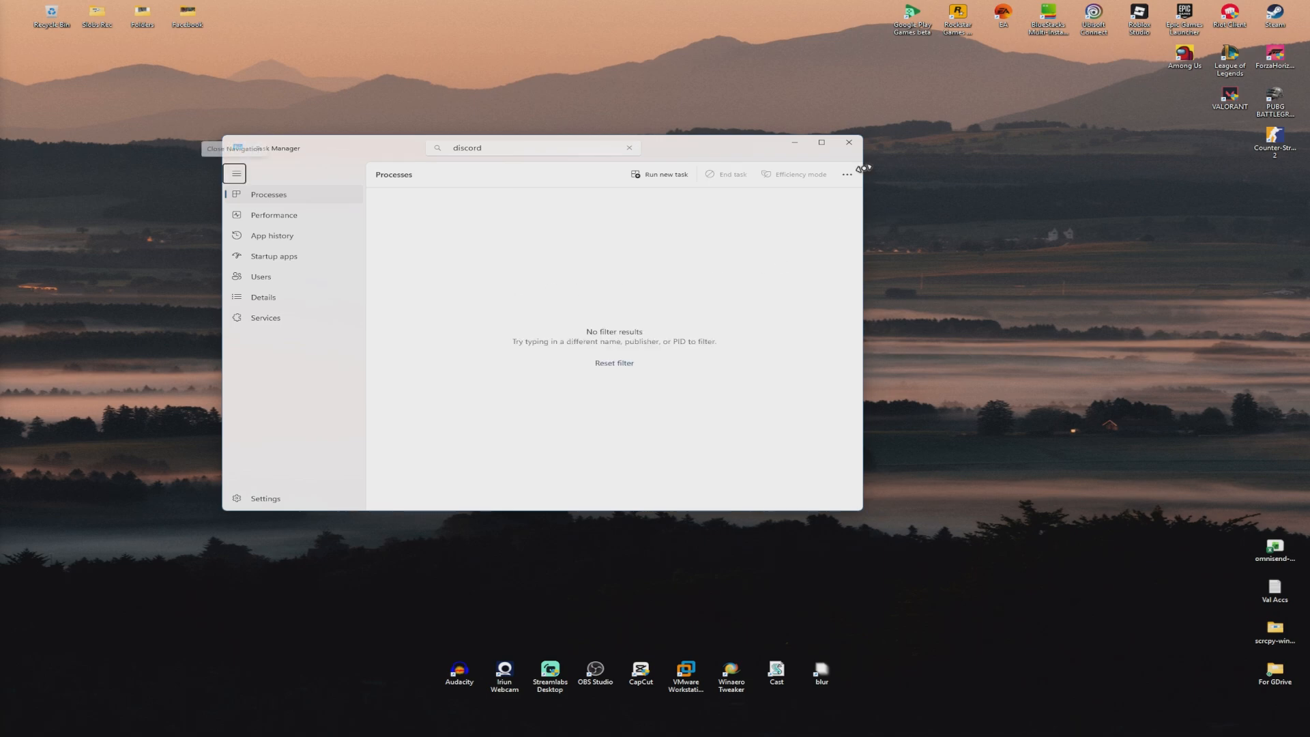
{"action": "left_click", "coordinate": [848, 143]}
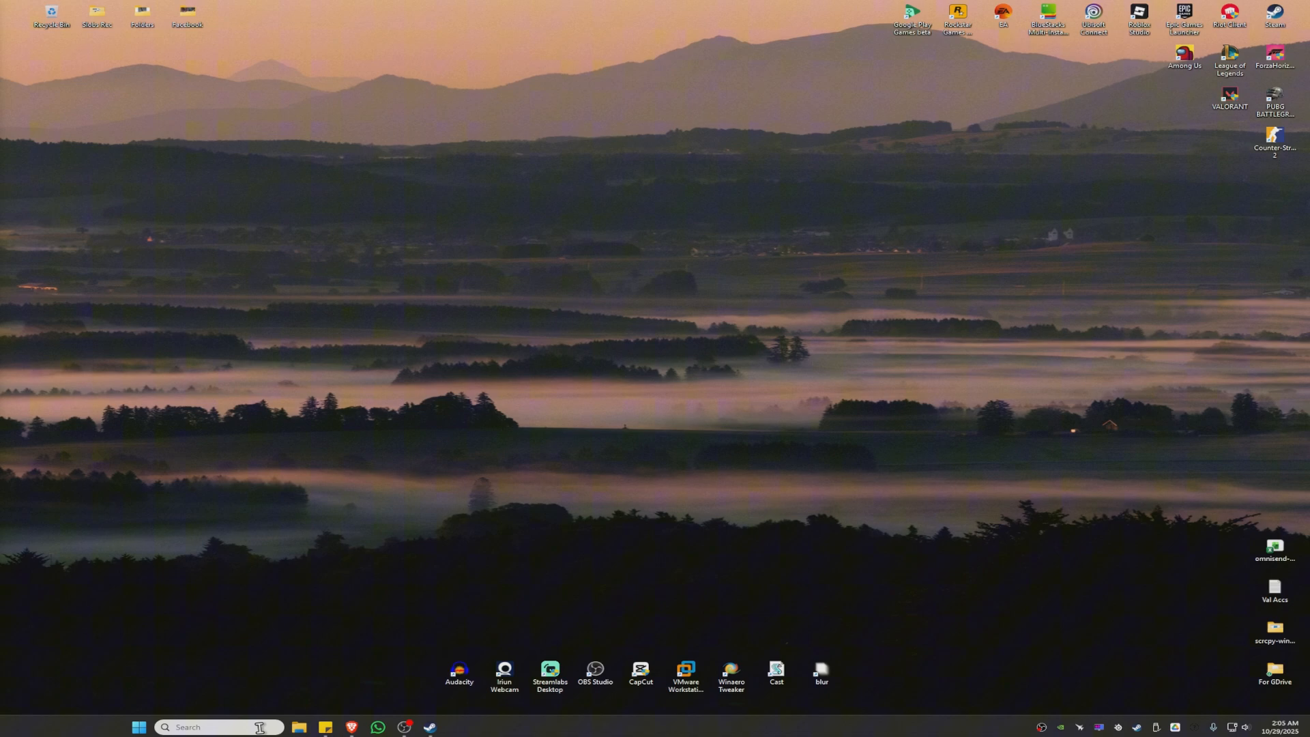
Step: Search Windows for %appdata% so the AppData folder appears as best match
{"action": "type", "text": "dis"}
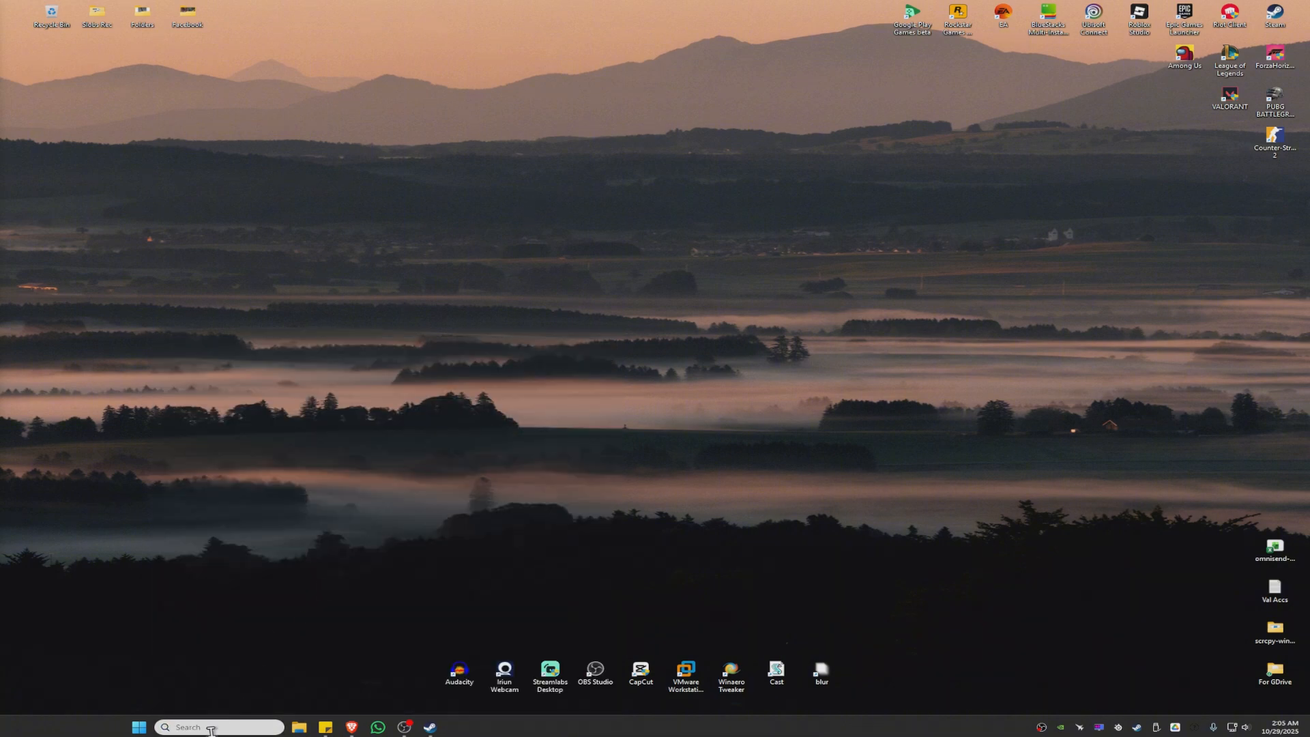
{"action": "left_click", "coordinate": [217, 726]}
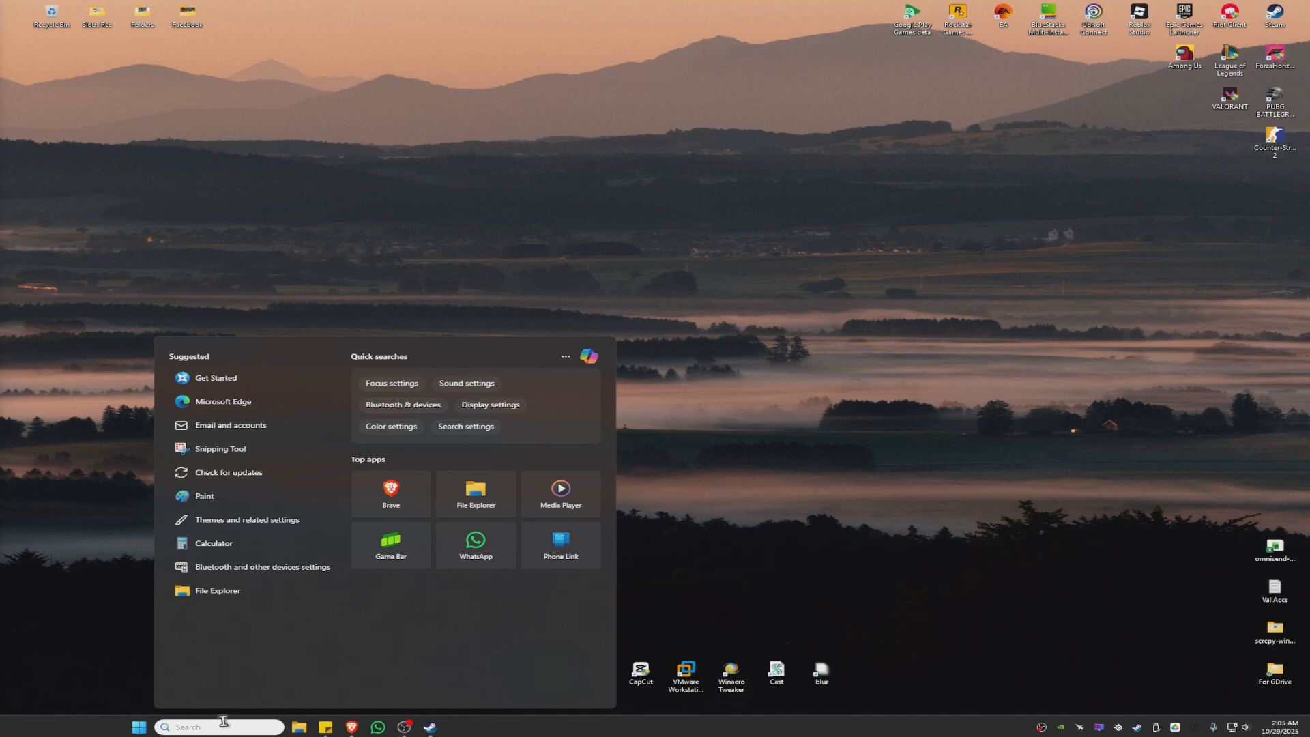
{"action": "type", "text": "%appdata%"}
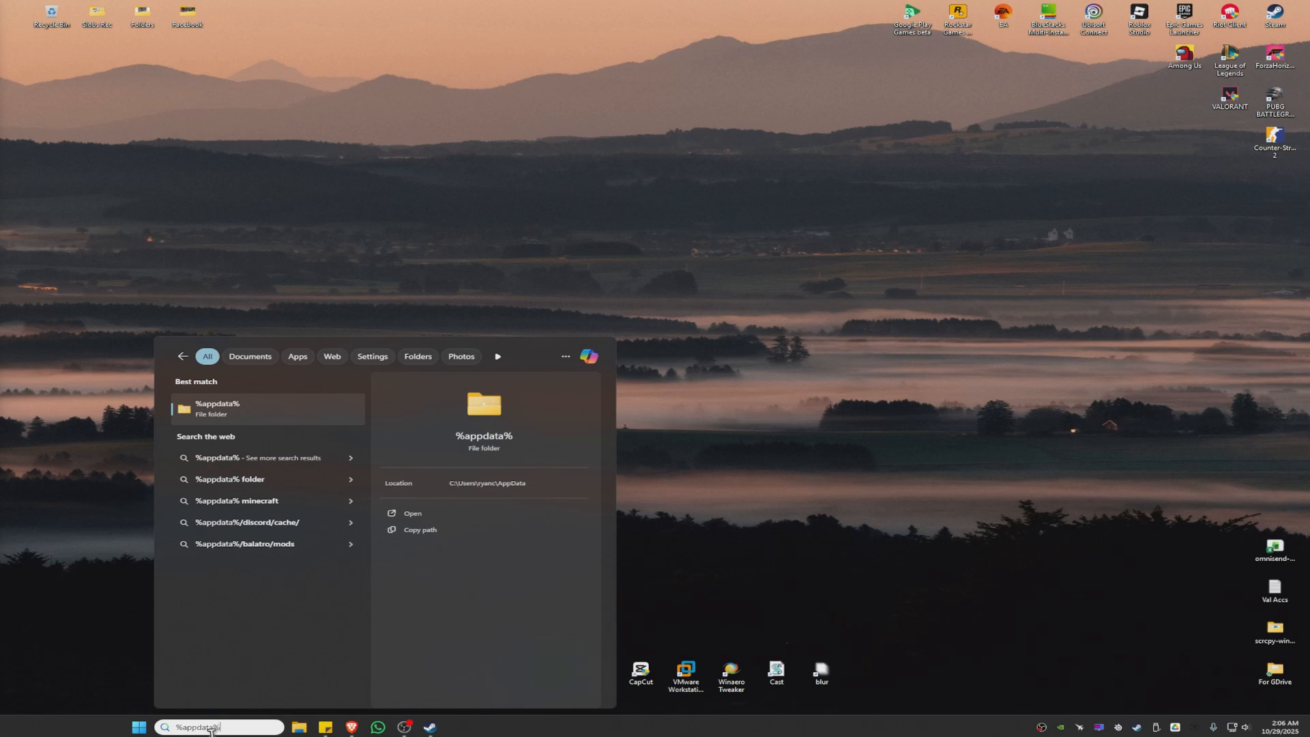
{"action": "mouse_move", "coordinate": [237, 415]}
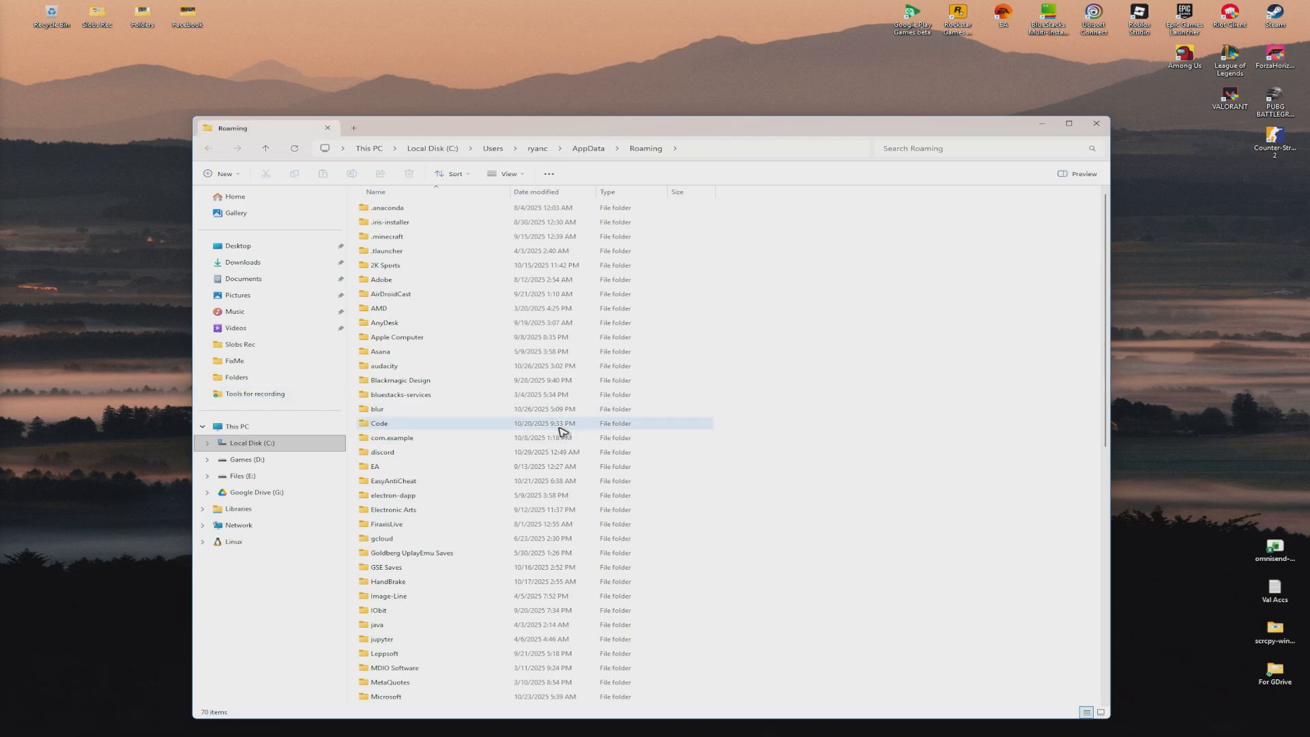
Step: Delete the discord folder inside AppData\Roaming via its right-click menu
{"action": "left_click", "coordinate": [382, 452]}
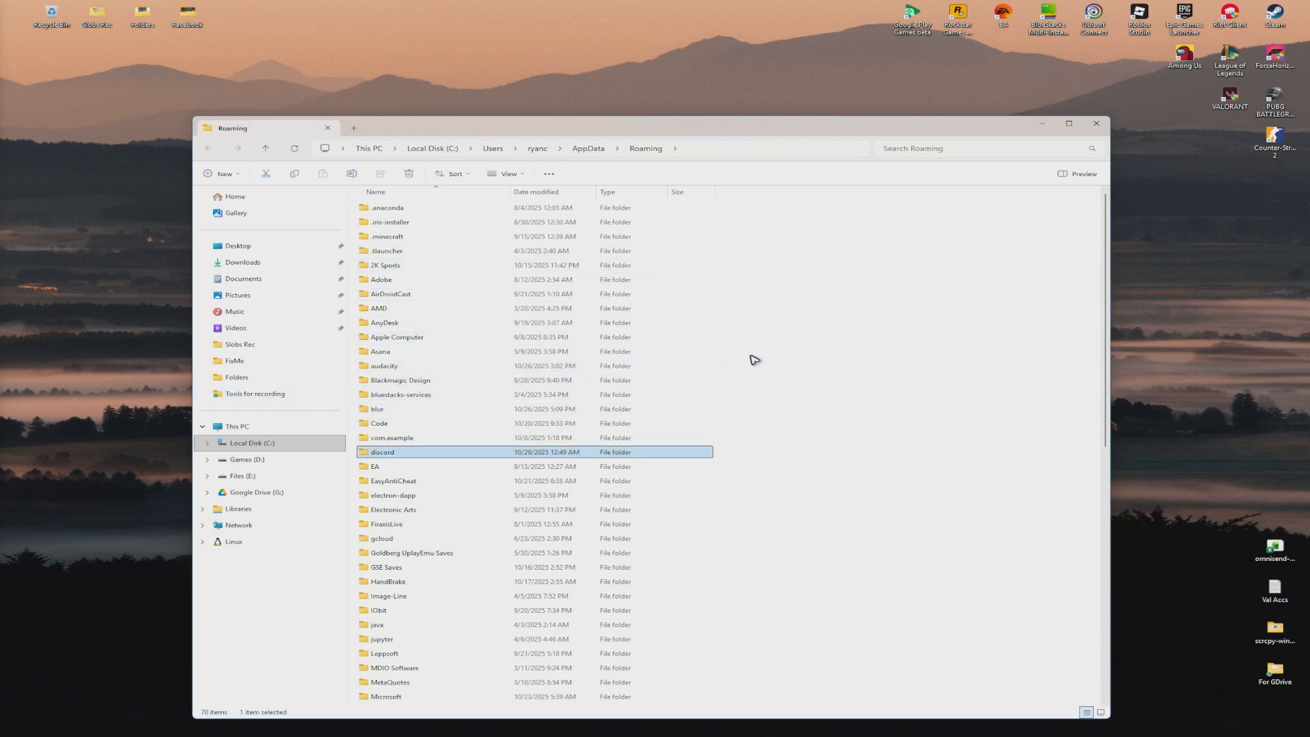
{"action": "mouse_move", "coordinate": [398, 454]}
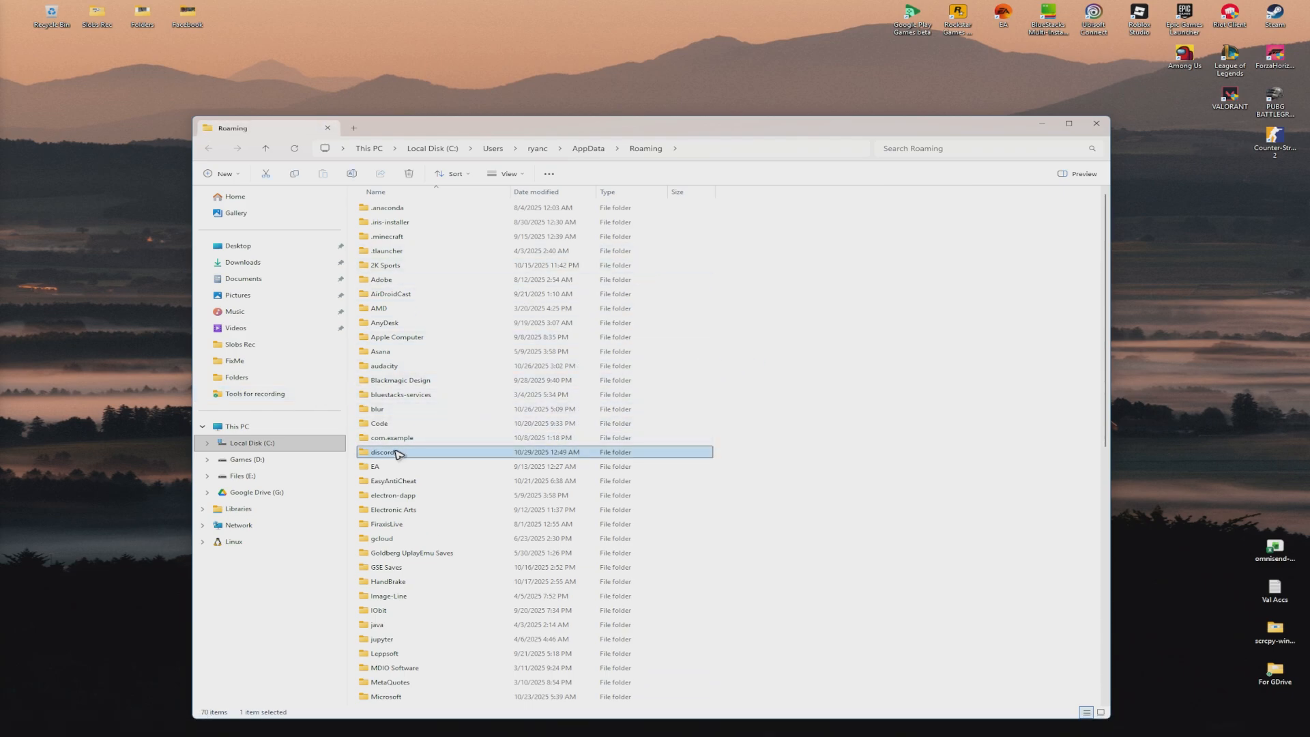
{"action": "mouse_move", "coordinate": [404, 457]}
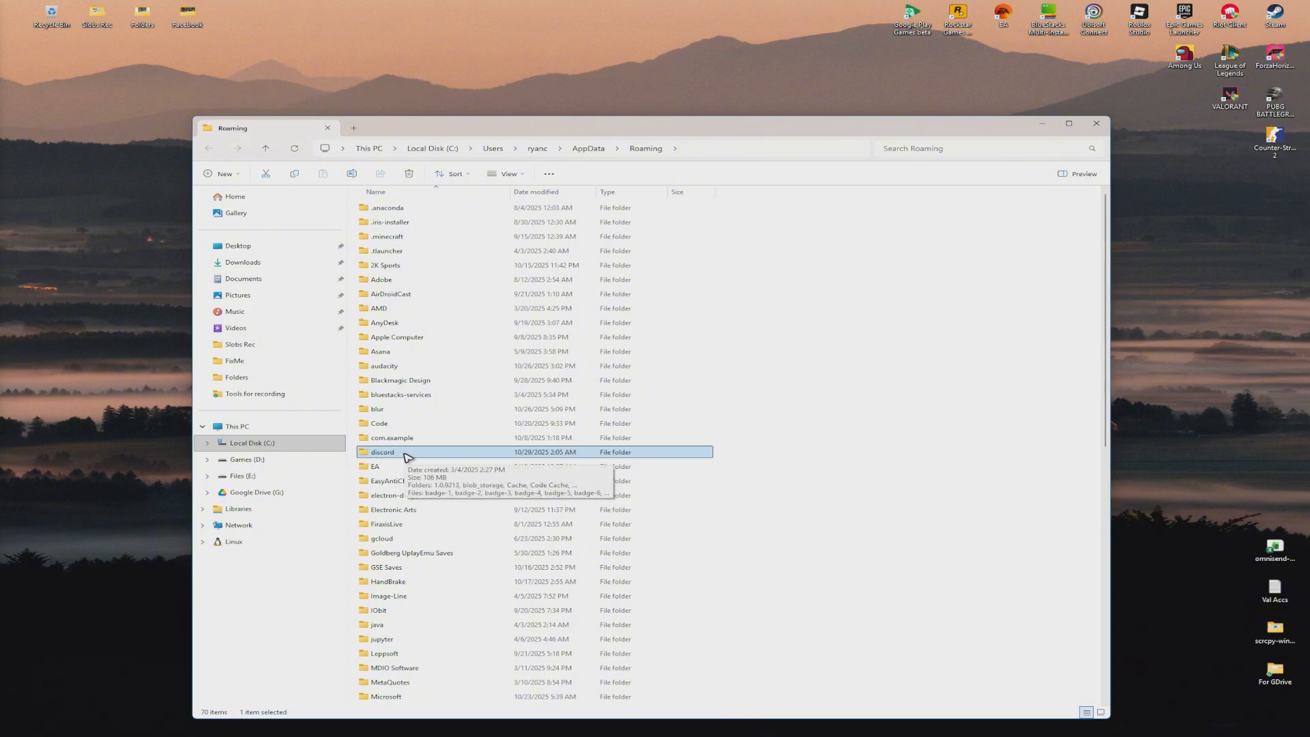
{"action": "right_click", "coordinate": [382, 452]}
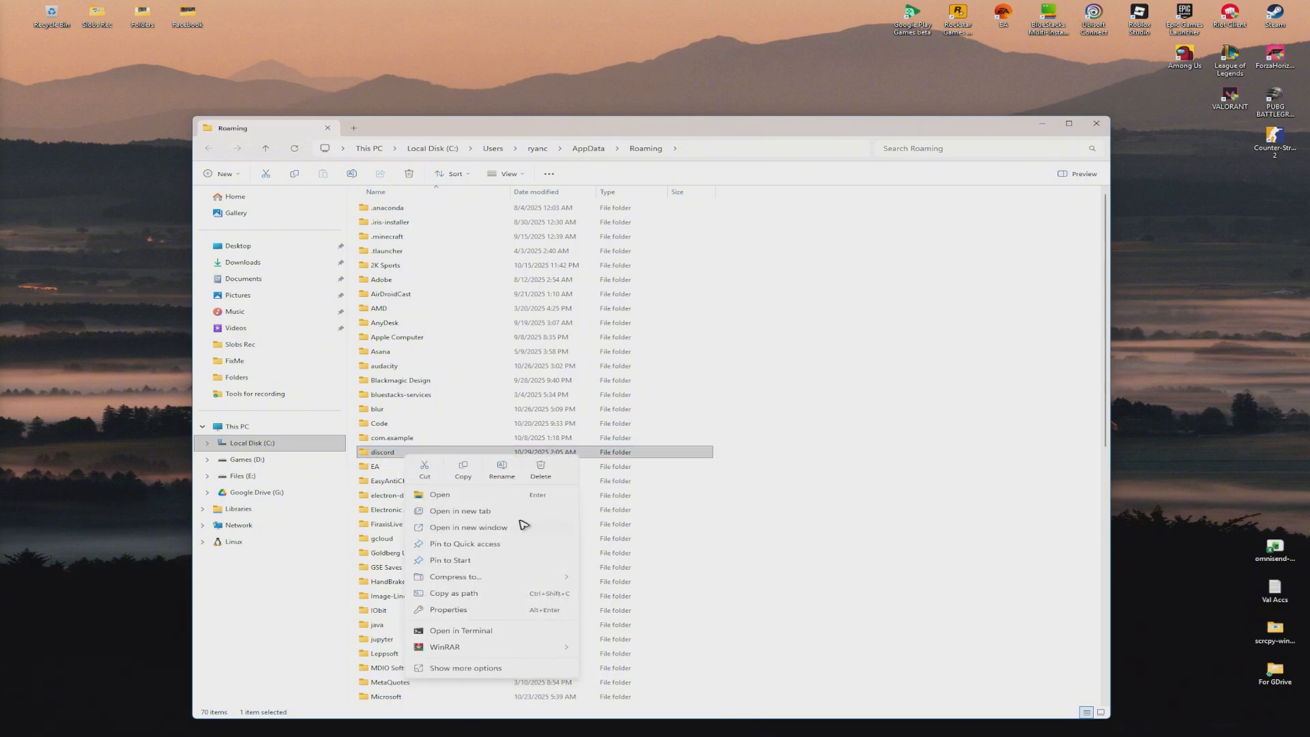
{"action": "left_click", "coordinate": [541, 475]}
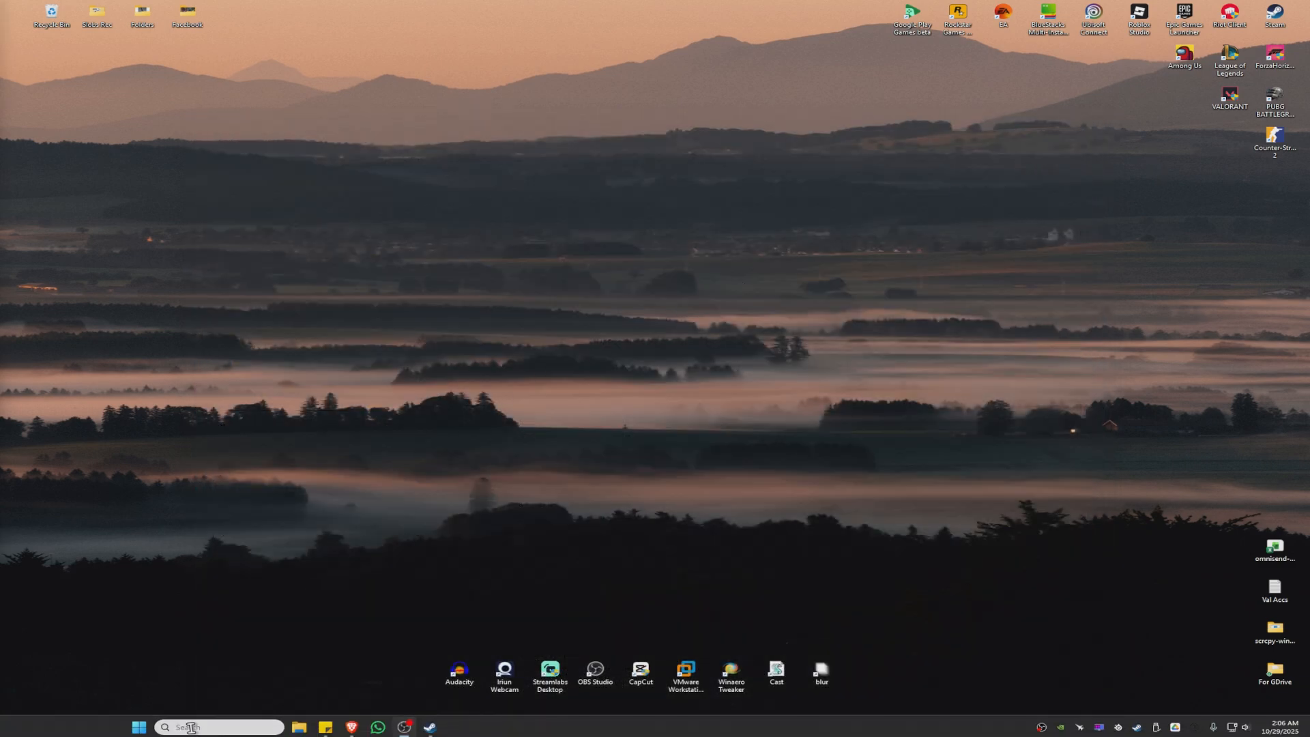
Step: Search Start for Discord and relaunch it to reach the Friends list
{"action": "type", "text": "dis"}
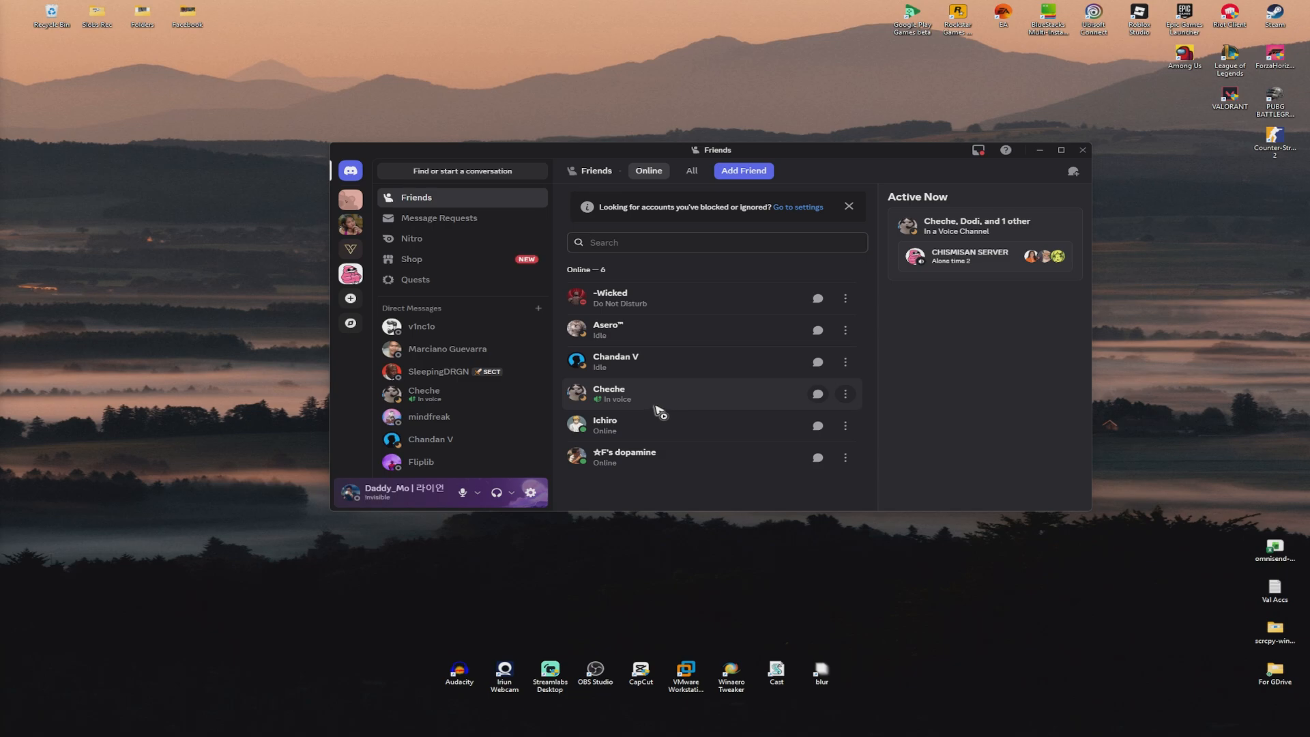
{"action": "mouse_move", "coordinate": [457, 385]}
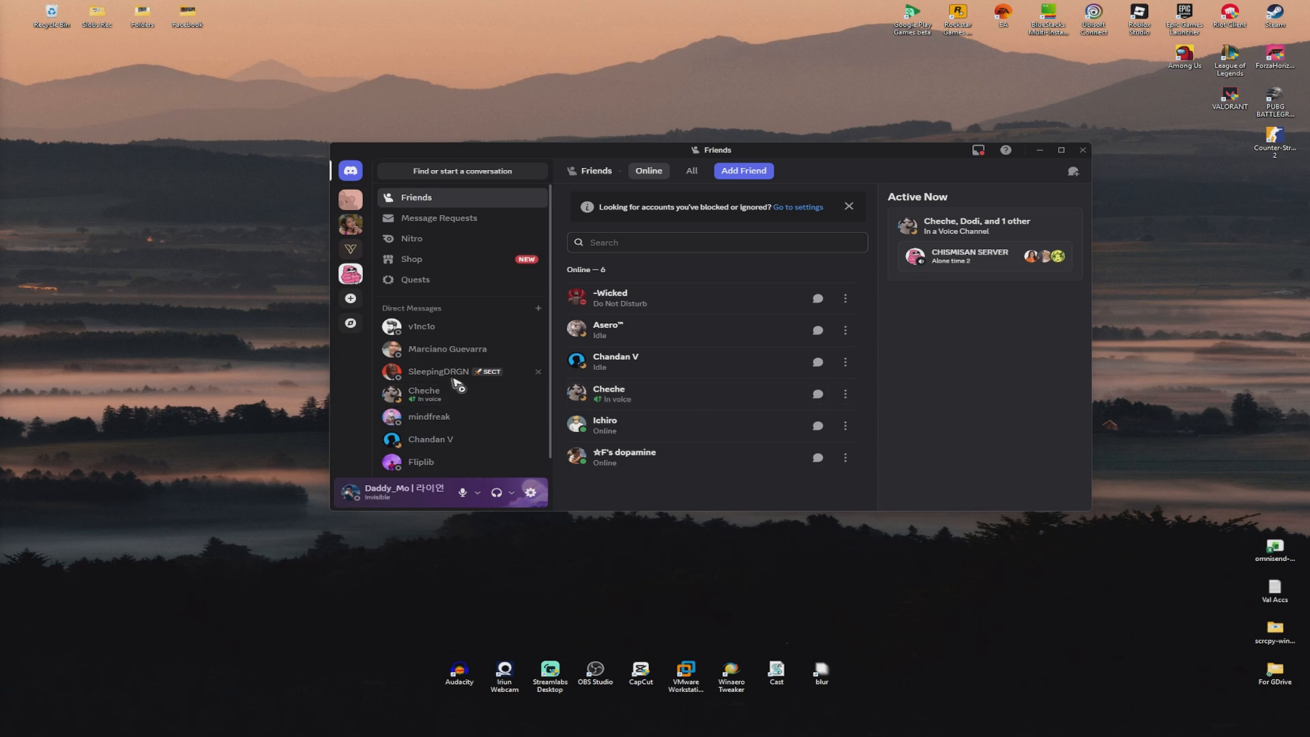